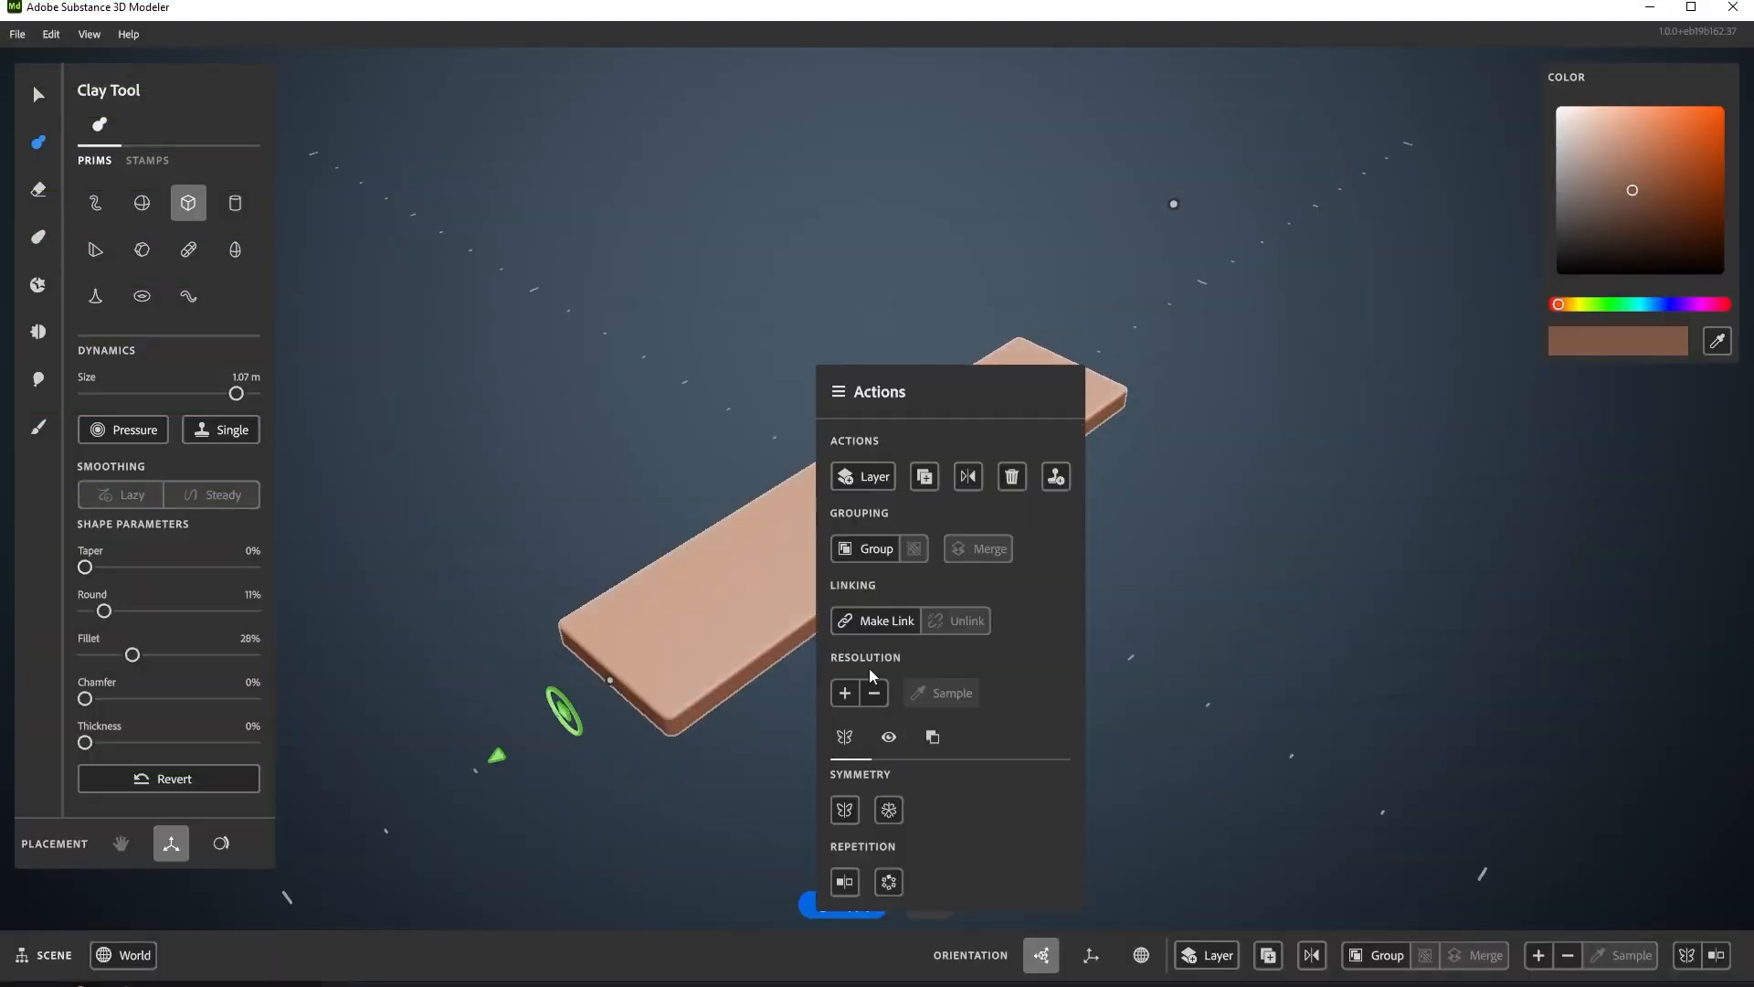
# Cut end notches into the plank with the wedge eraser, then sculpt wood grain across its top.
pyautogui.click(36, 189)
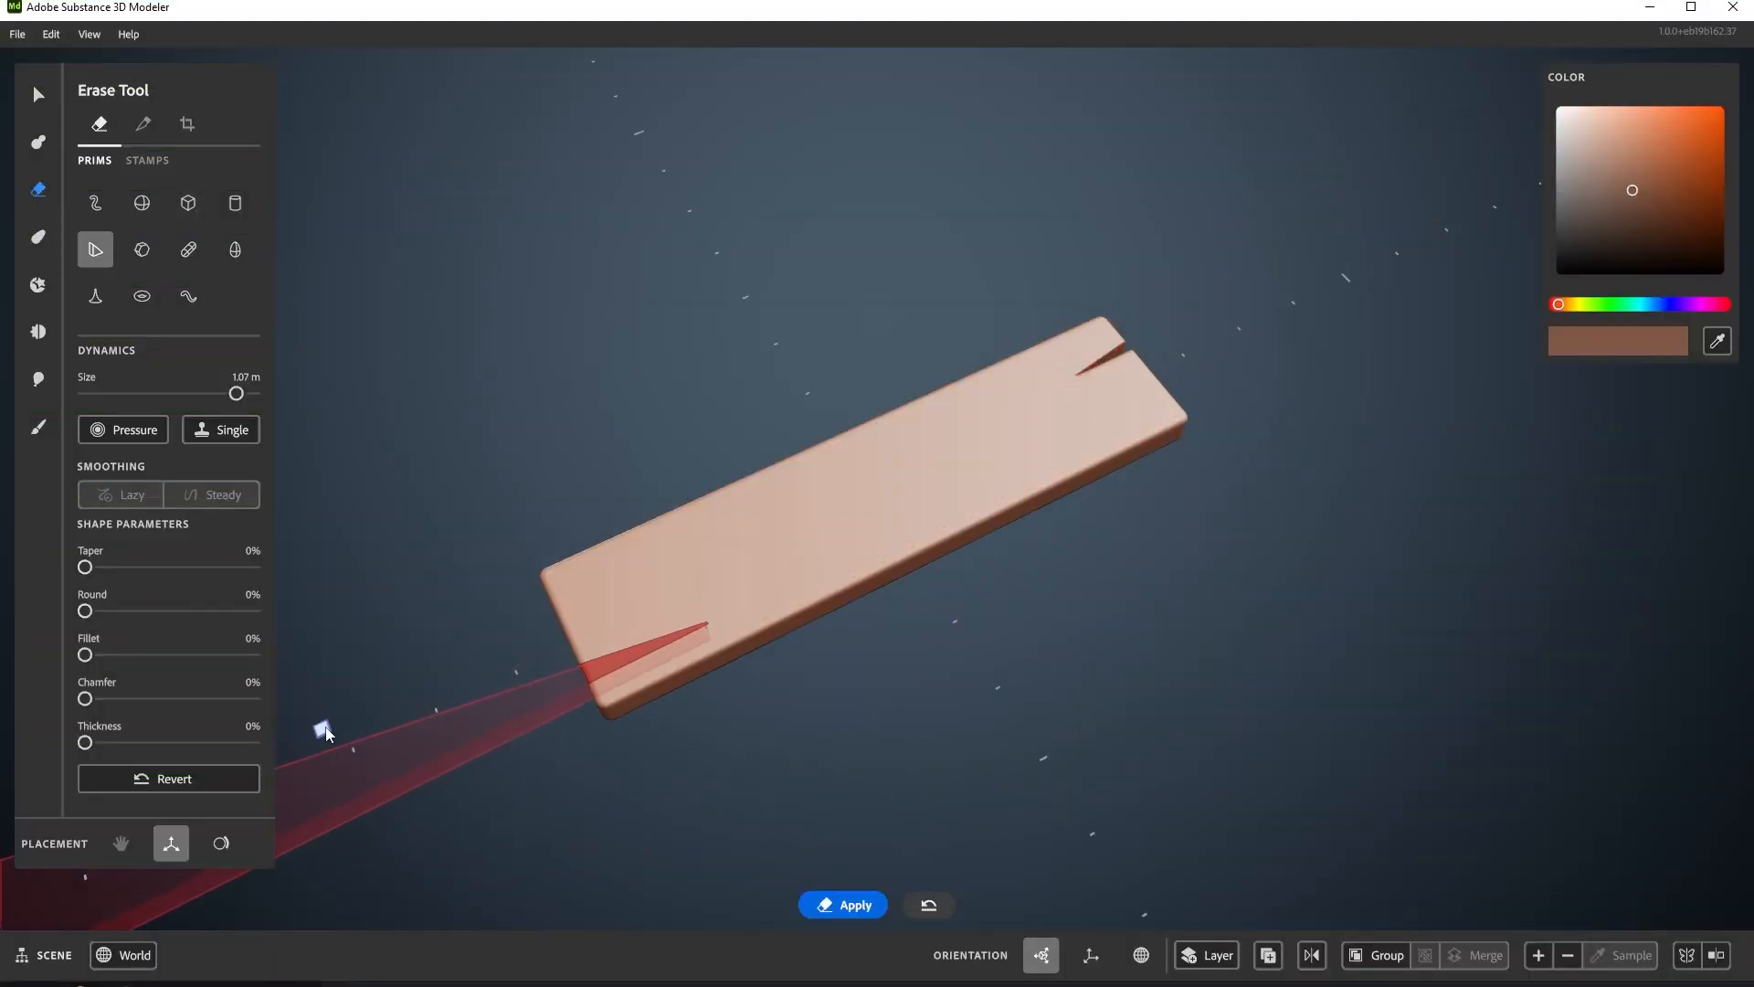
pyautogui.click(36, 330)
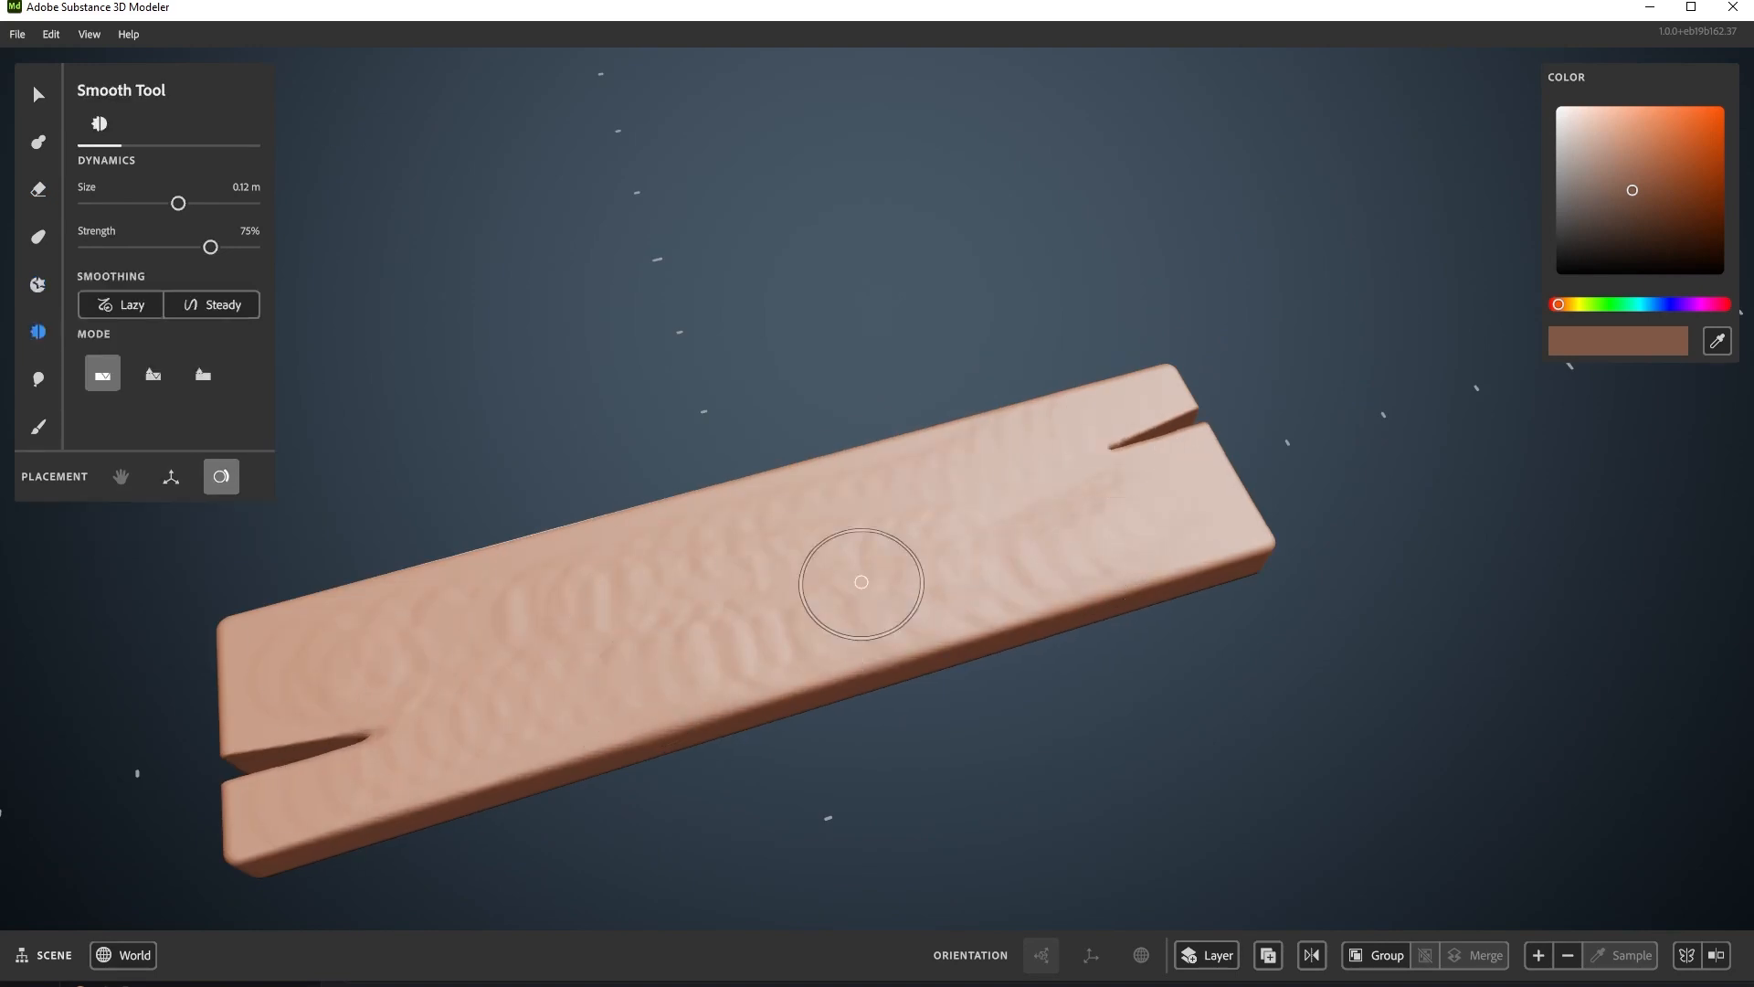
pyautogui.moveTo(861, 581); pyautogui.dragTo(746, 560)
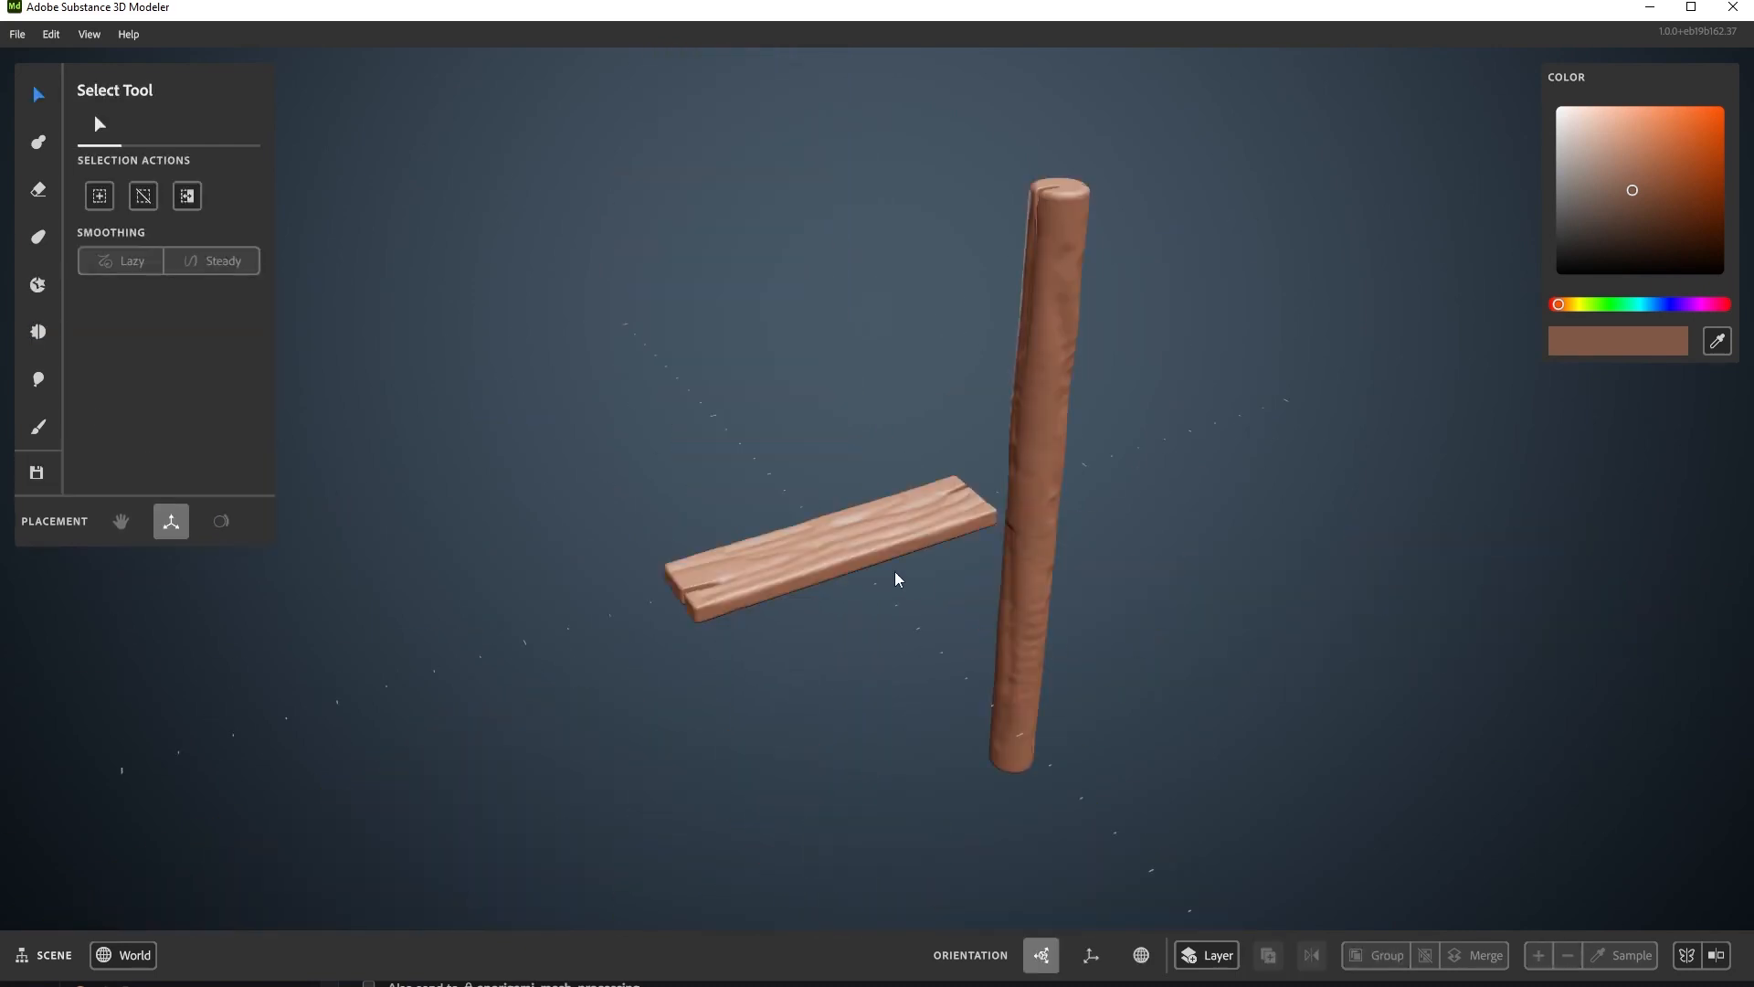
# Duplicate the plank and arrange three copies in a row in front of the post.
pyautogui.click(838, 548)
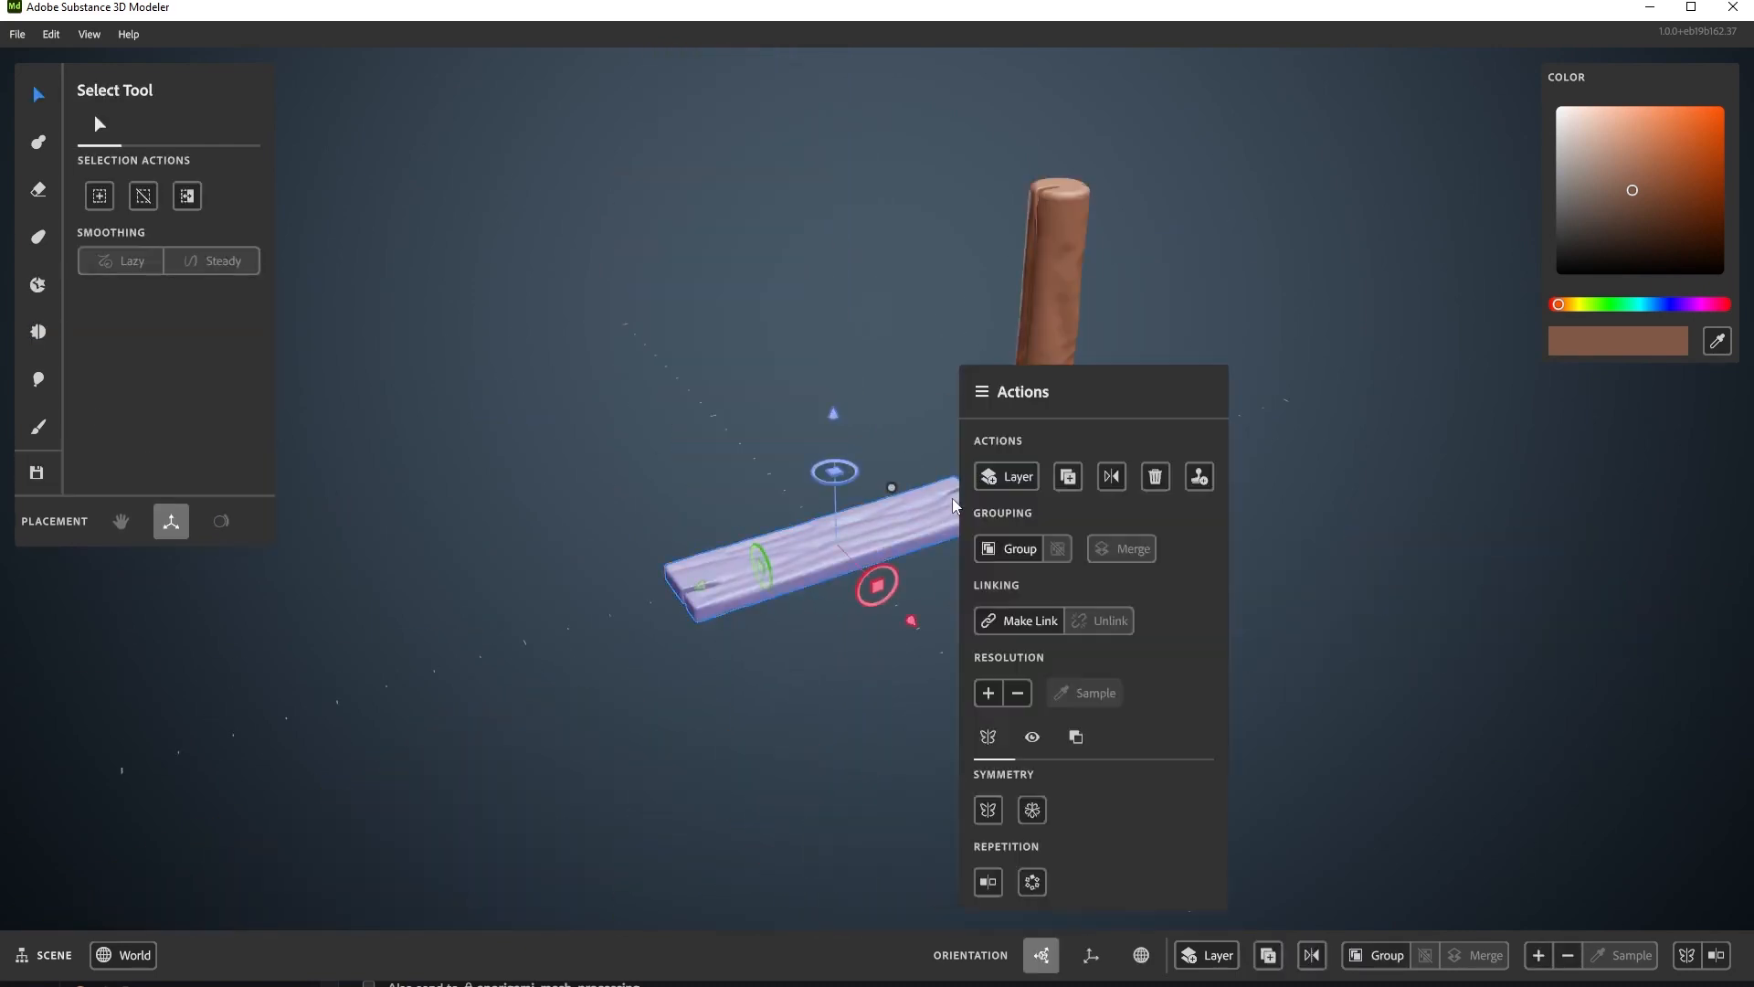
pyautogui.click(1017, 620)
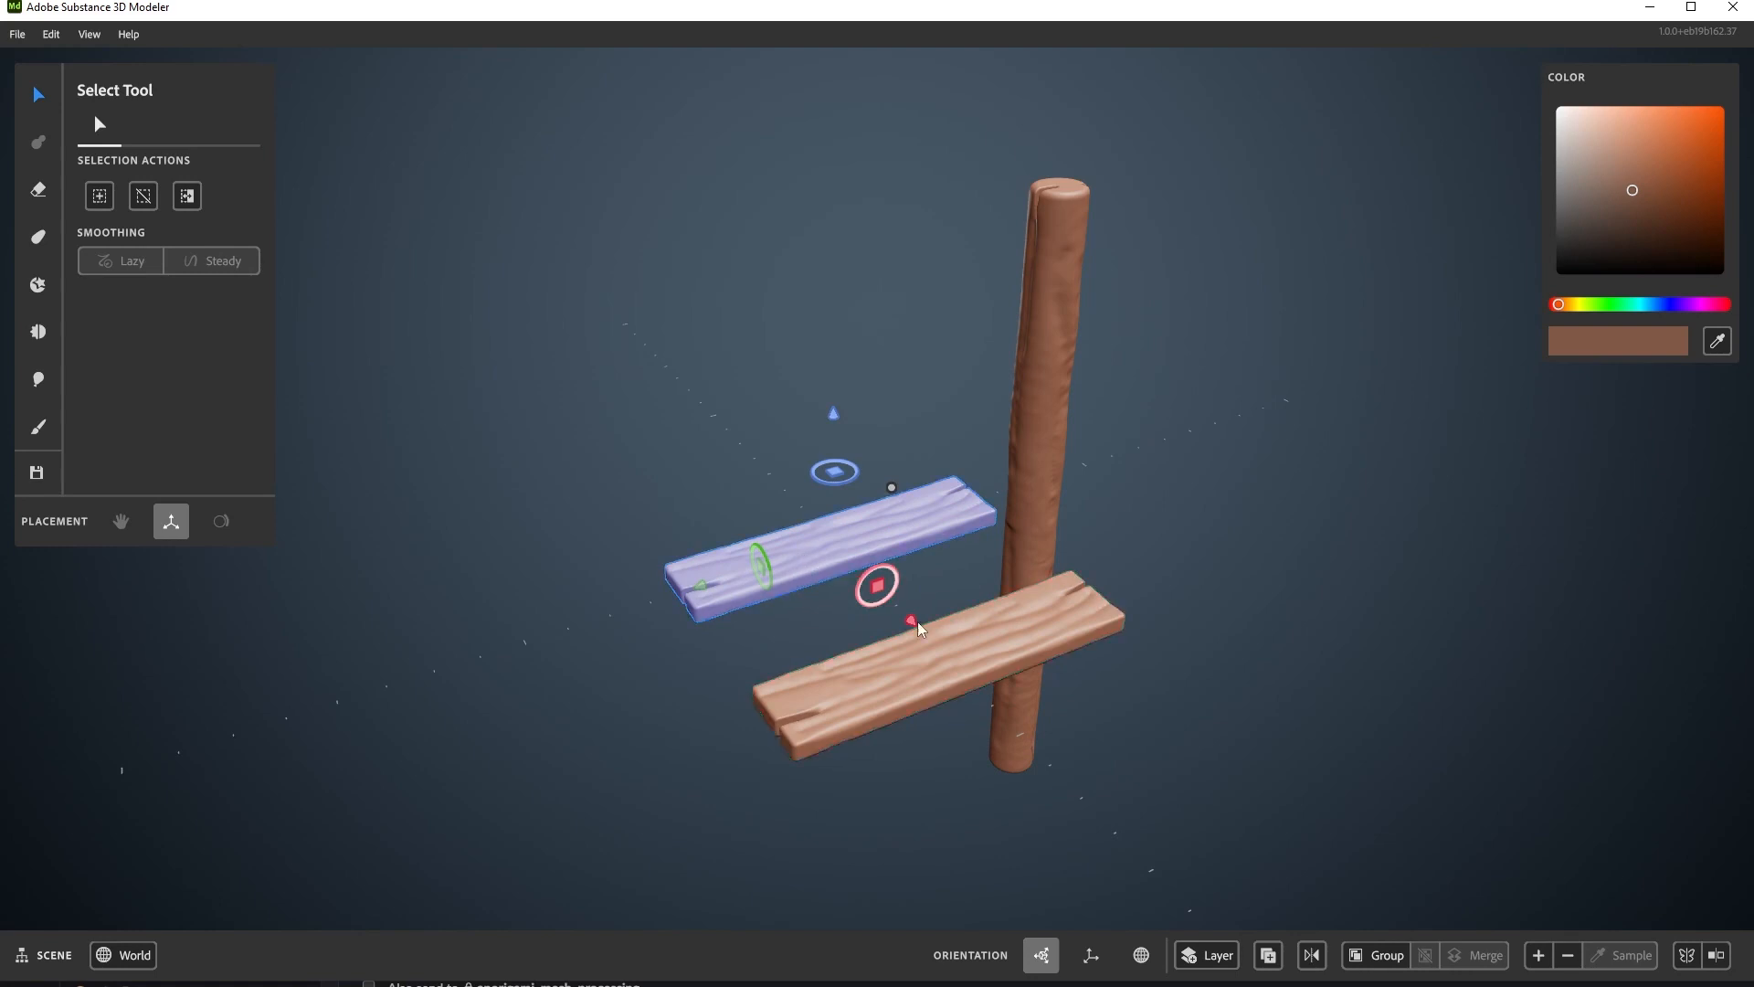
pyautogui.moveTo(917, 629); pyautogui.dragTo(1088, 711)
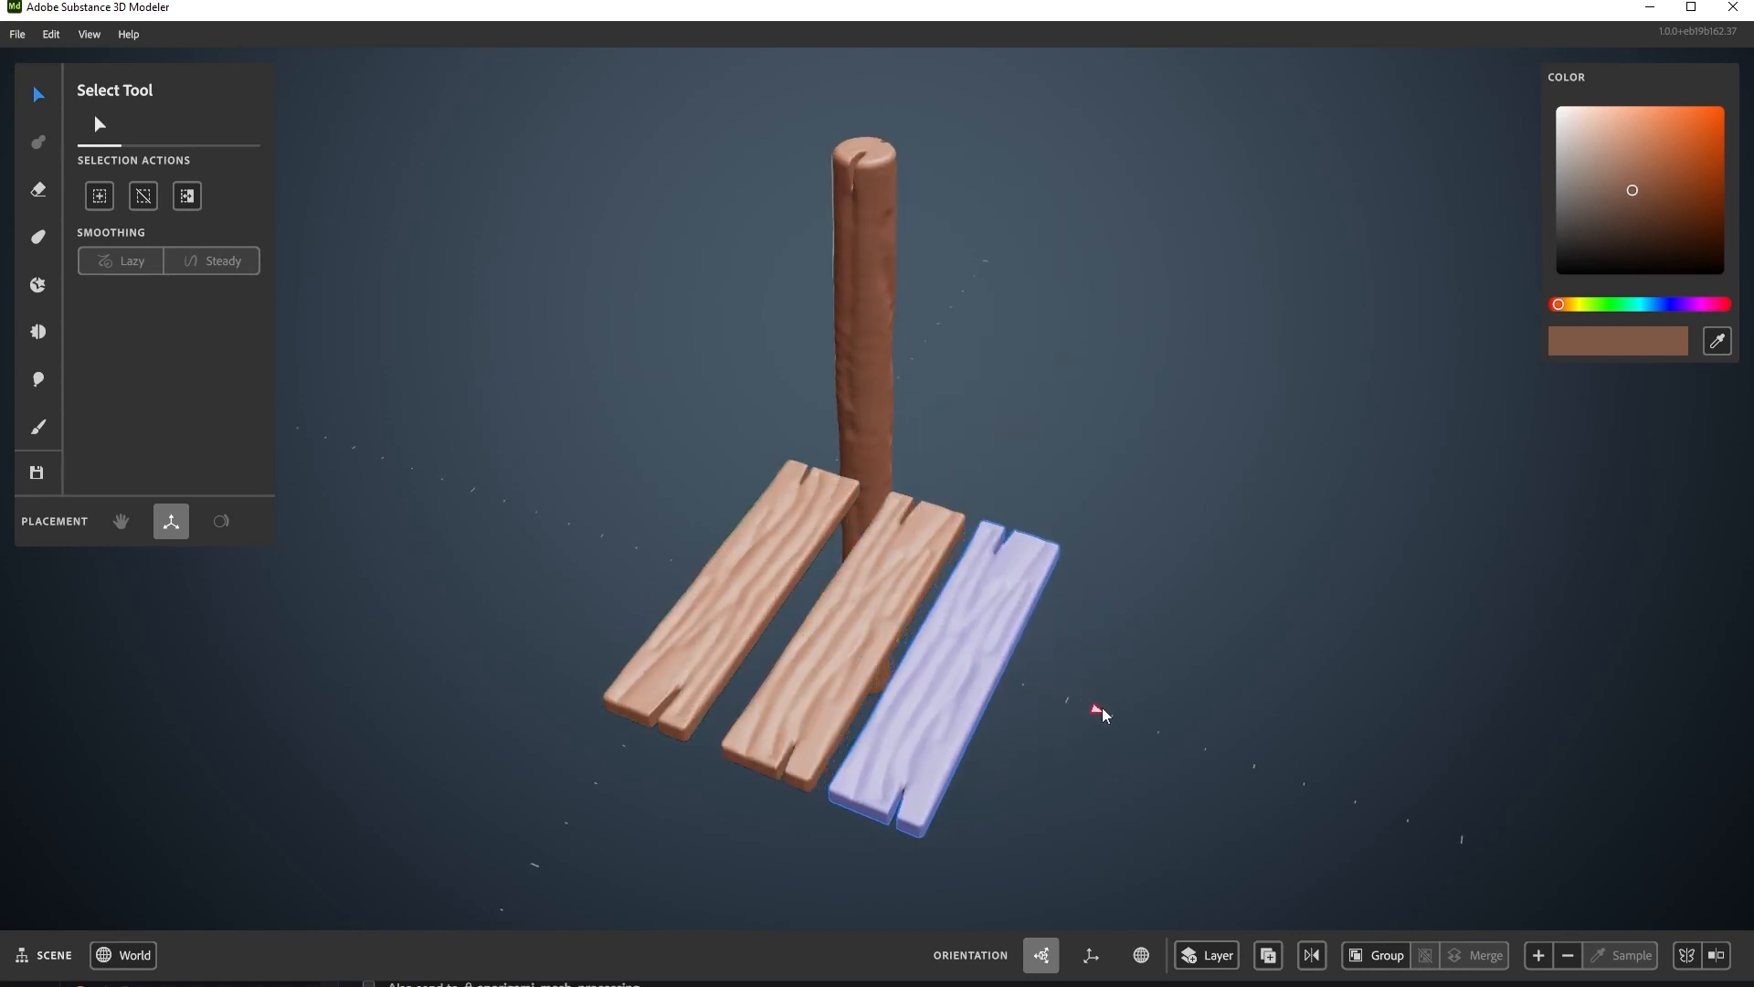
pyautogui.moveTo(1101, 713); pyautogui.dragTo(1262, 404)
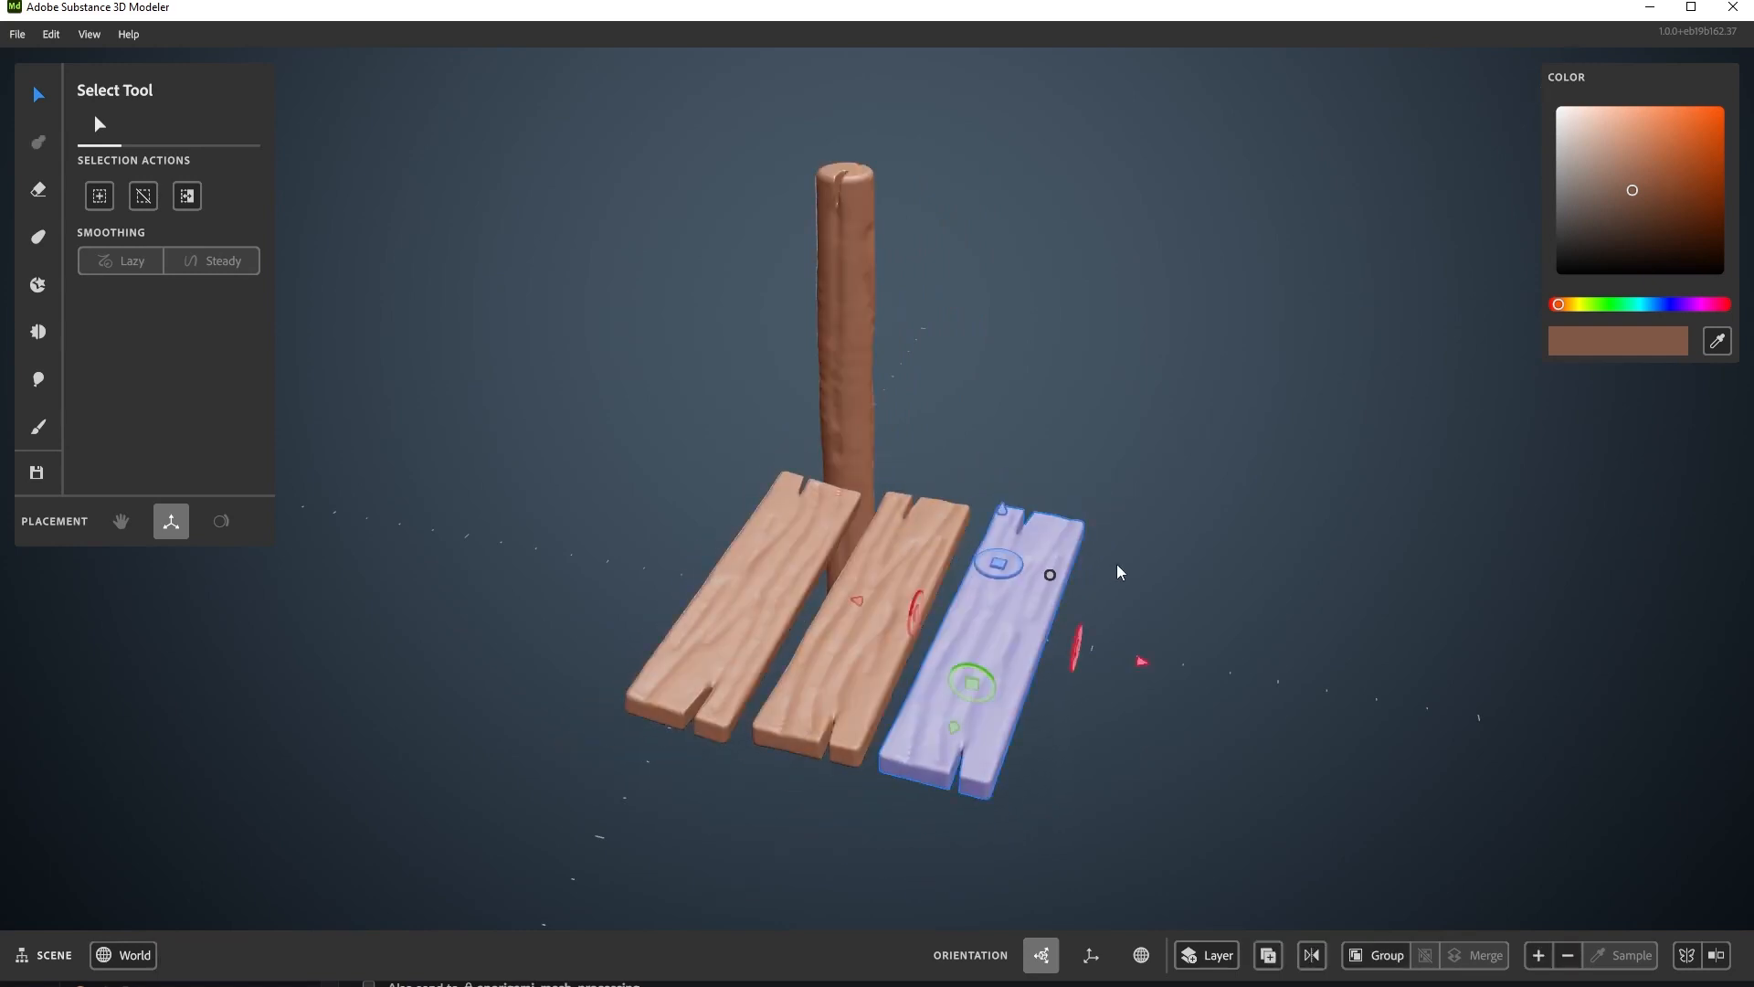
# Drag a sphere-shaped Warp across the three planks to bend them into a wave.
pyautogui.click(37, 236)
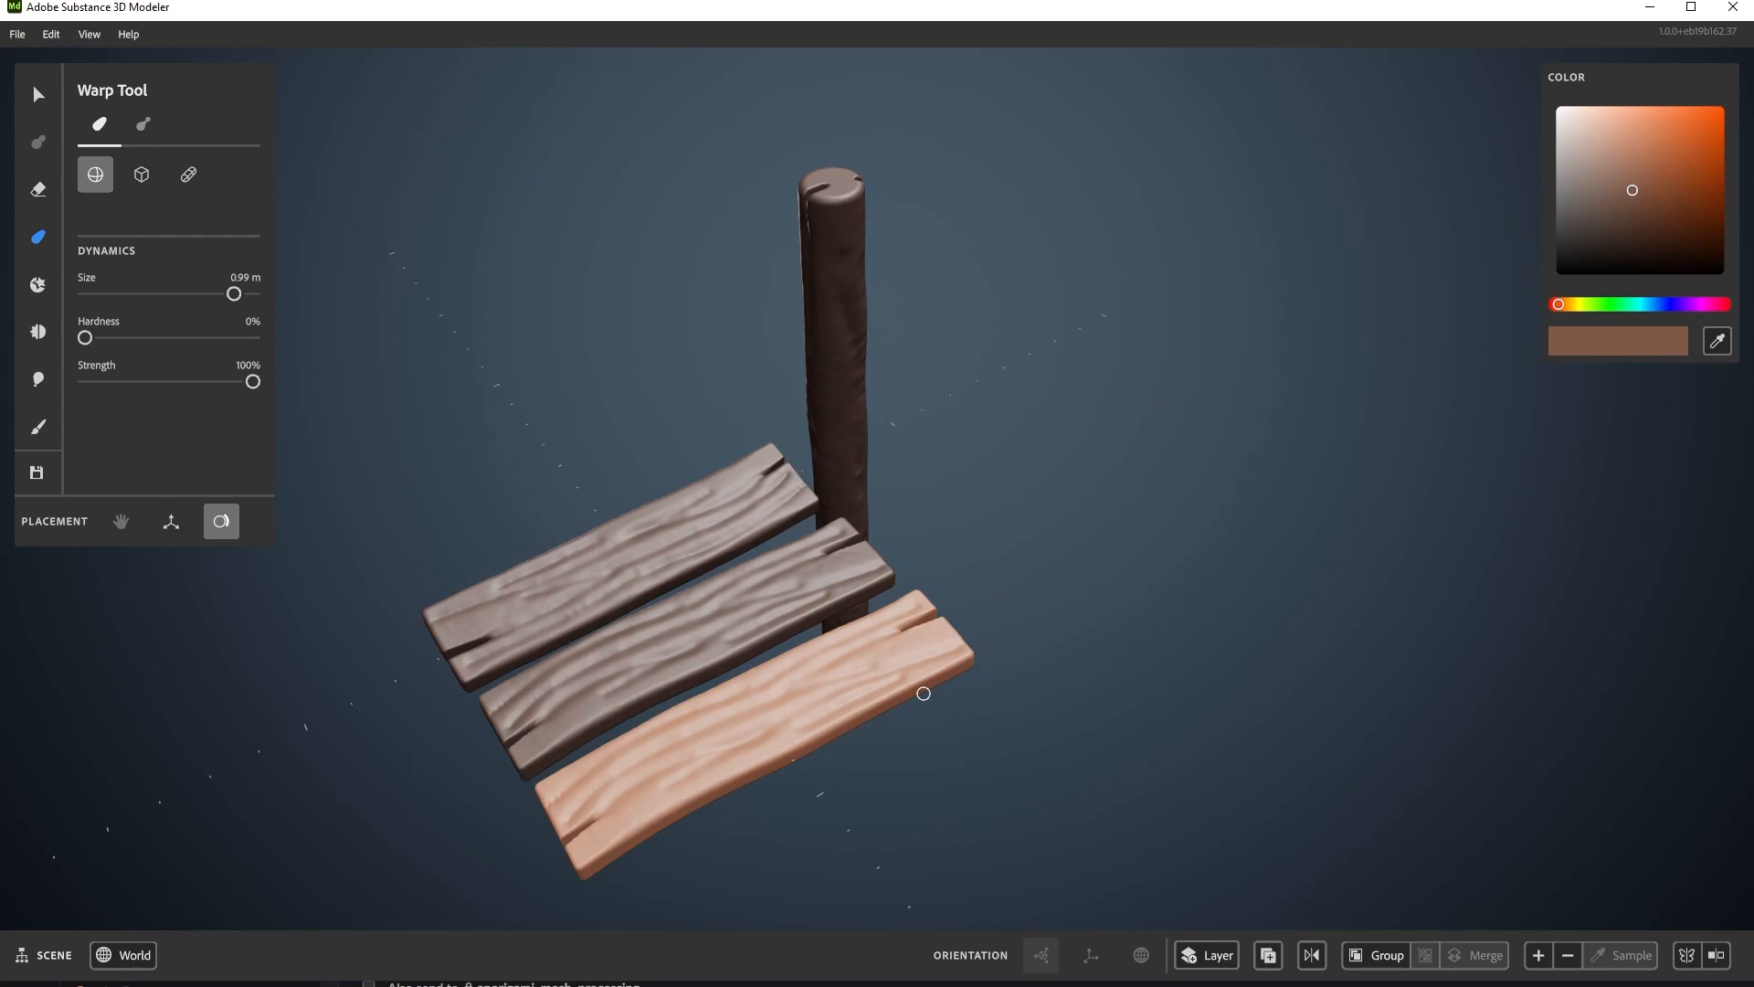
pyautogui.click(38, 94)
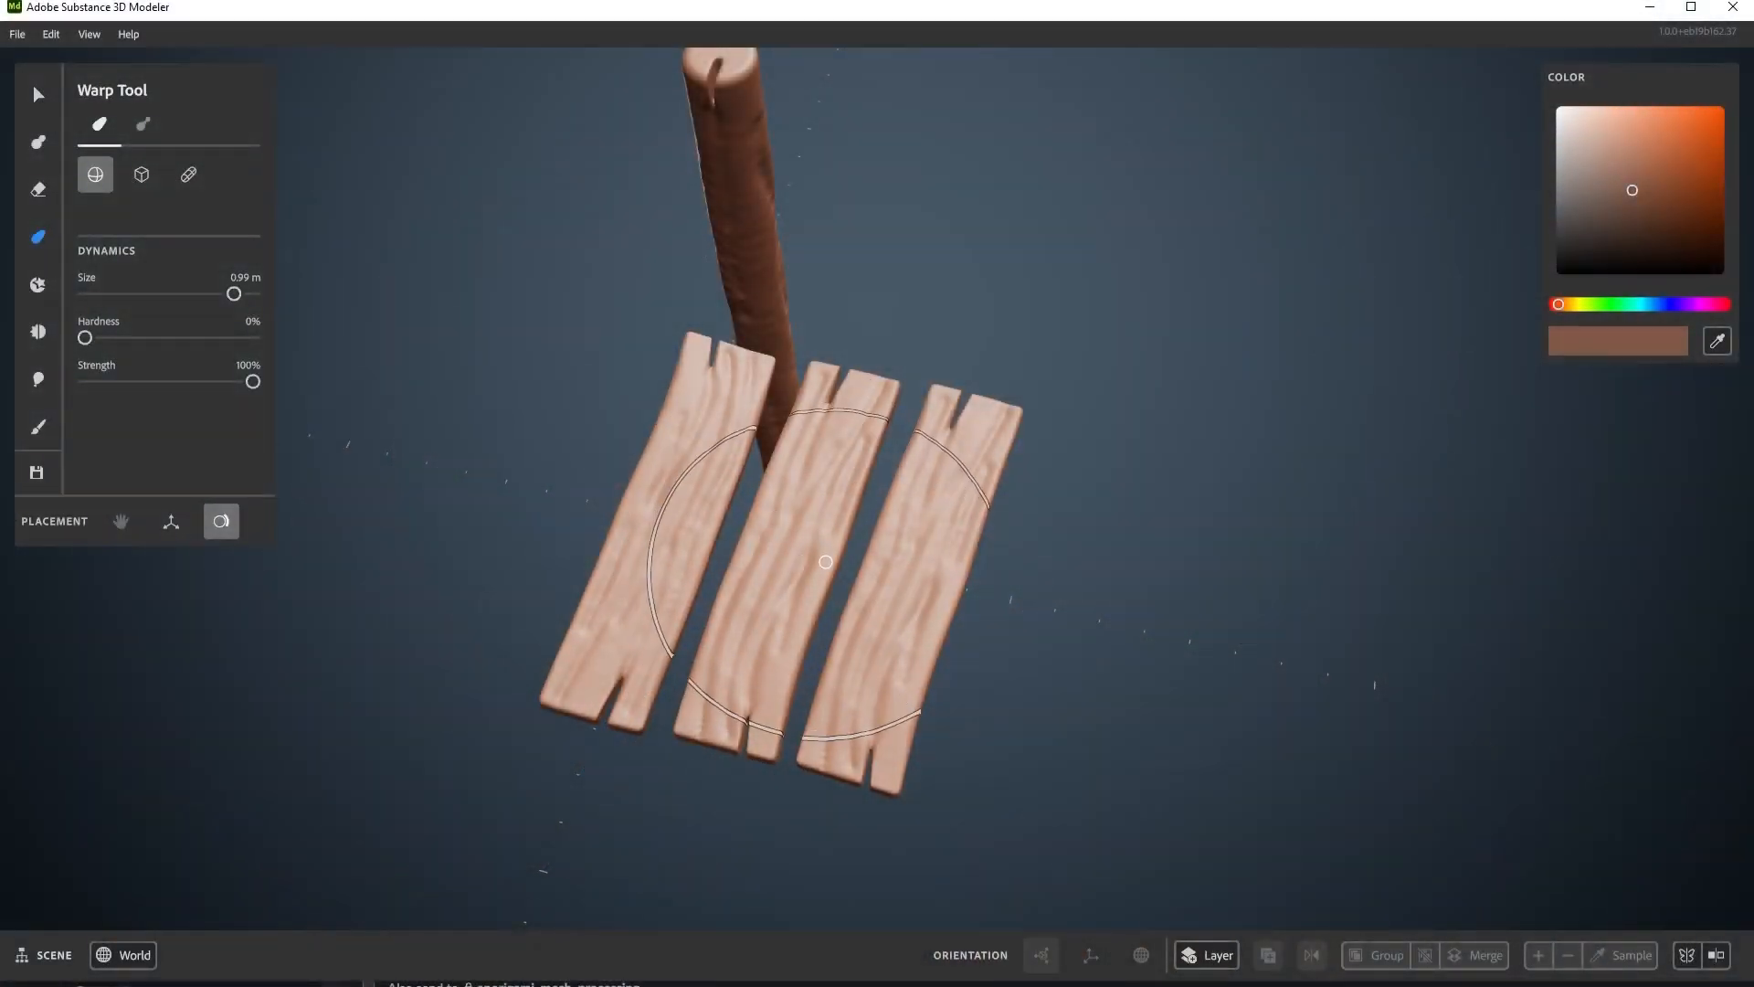
pyautogui.moveTo(824, 560); pyautogui.dragTo(797, 560)
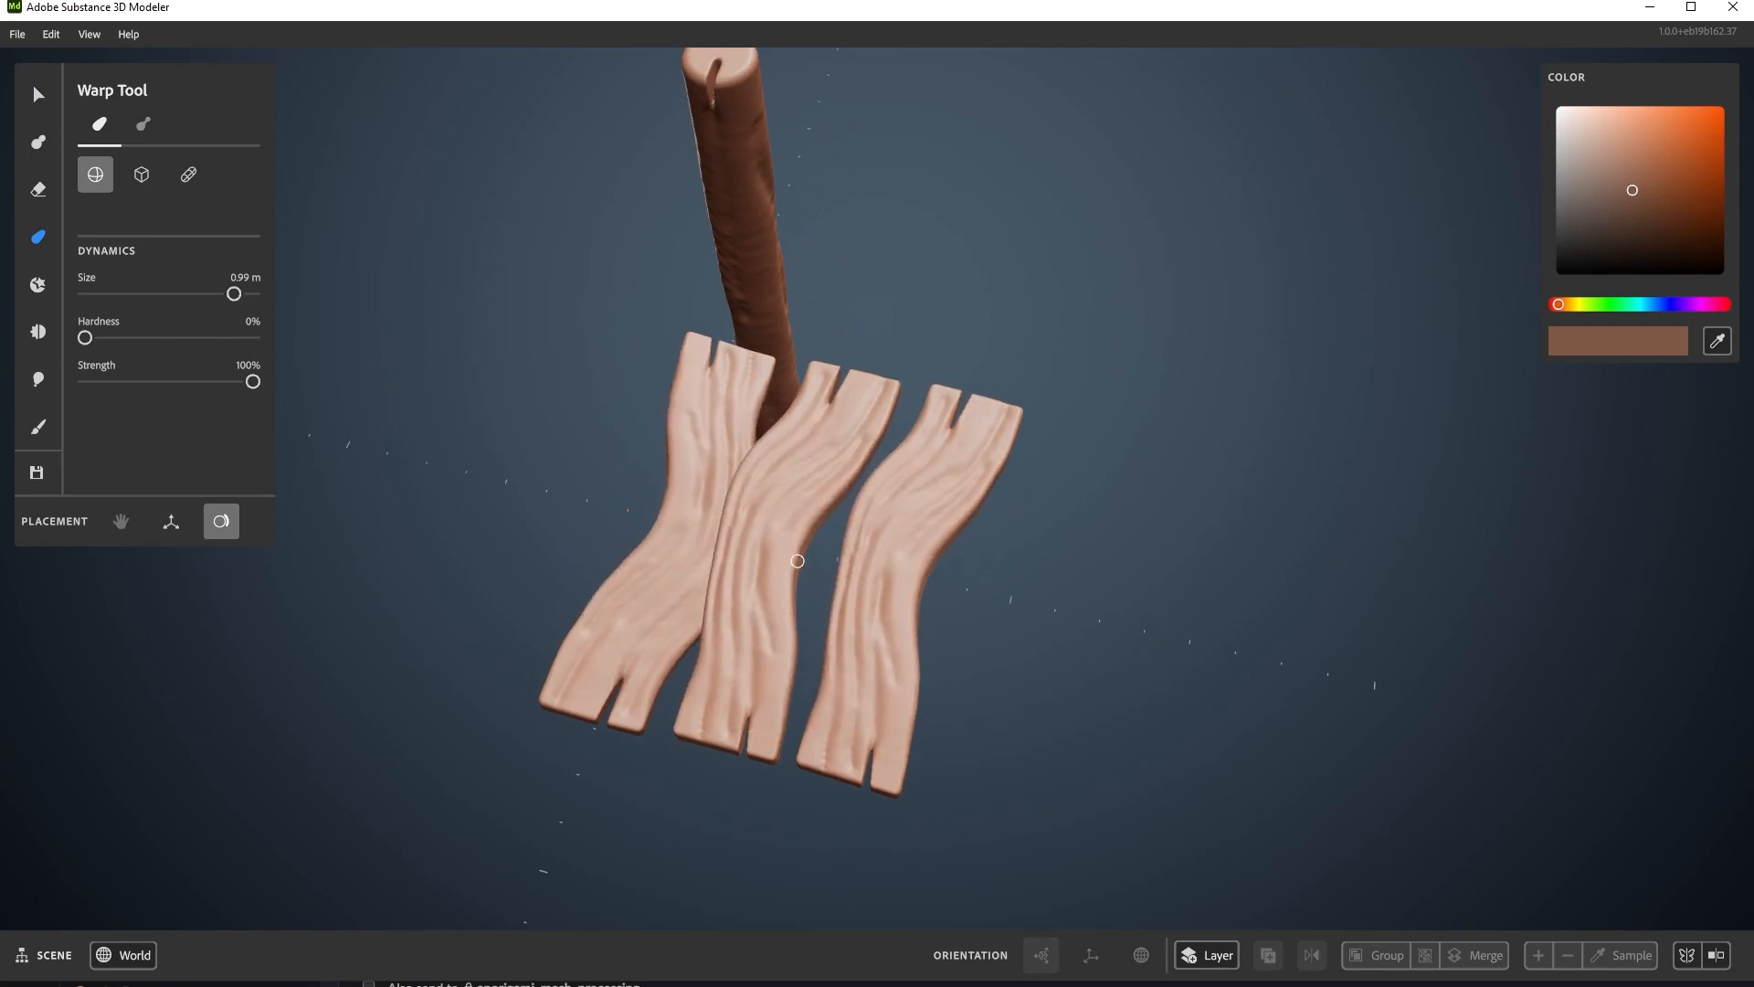
pyautogui.moveTo(796, 560); pyautogui.dragTo(847, 618)
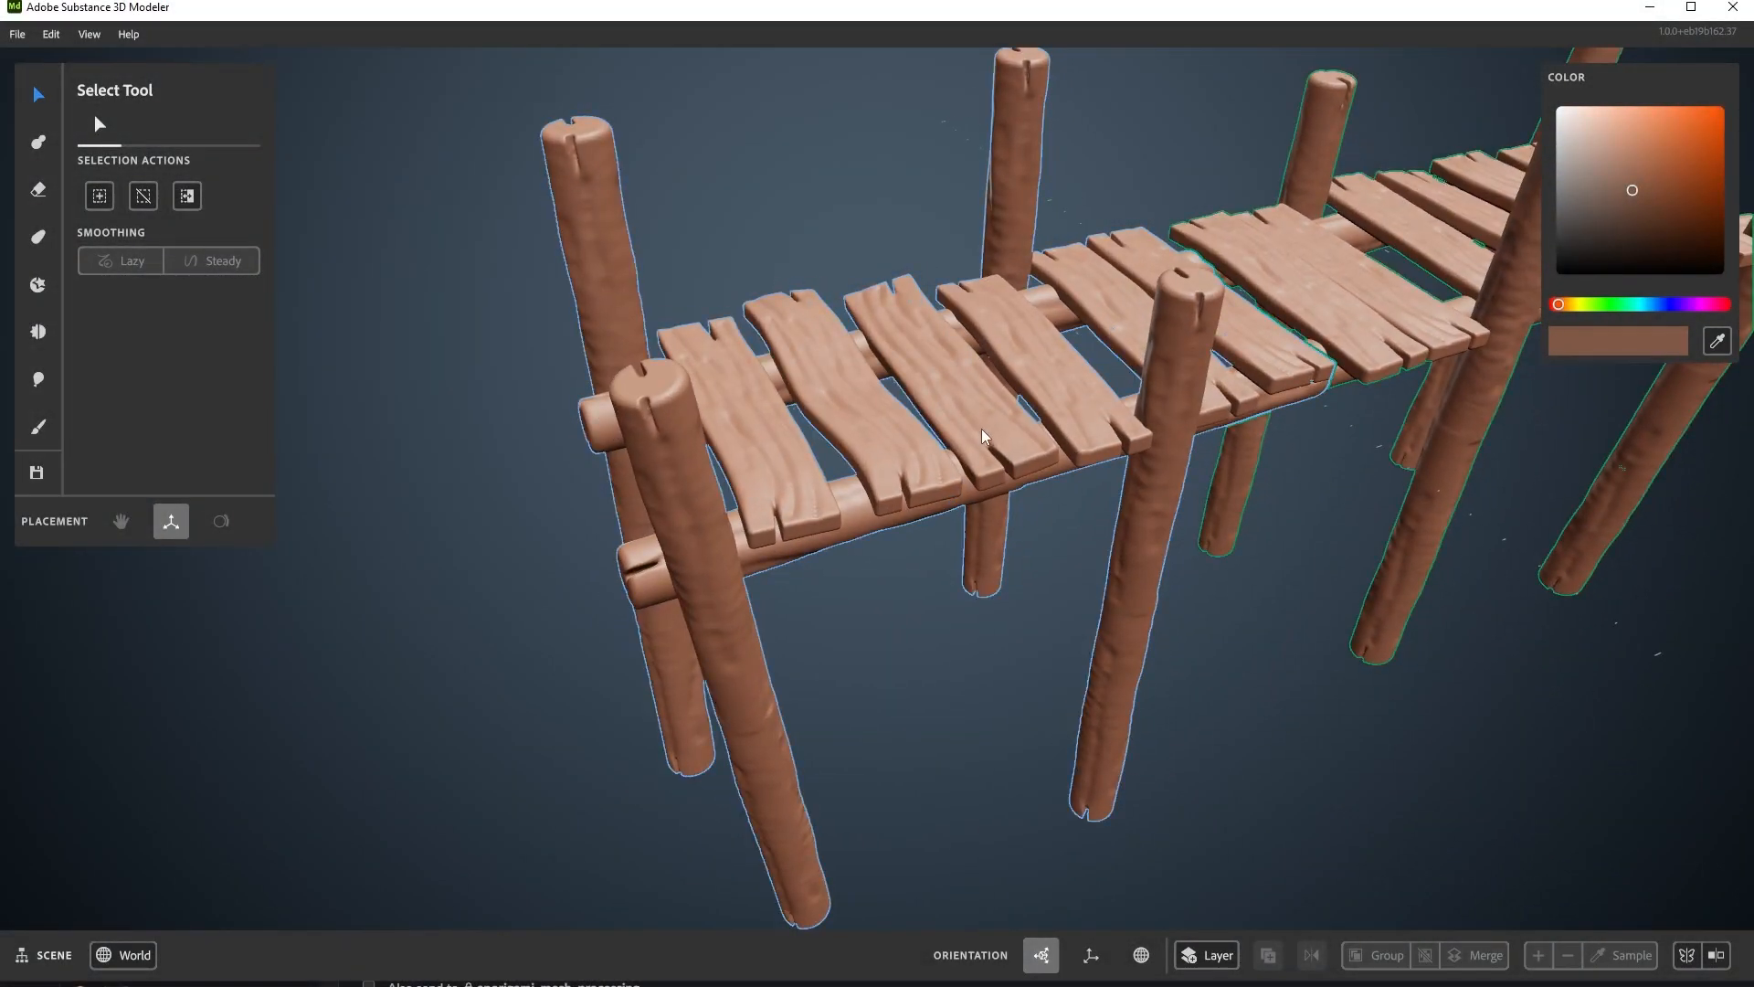
# Unlink the first bridge section from its copies via Actions, then orbit to inspect it.
pyautogui.click(982, 437)
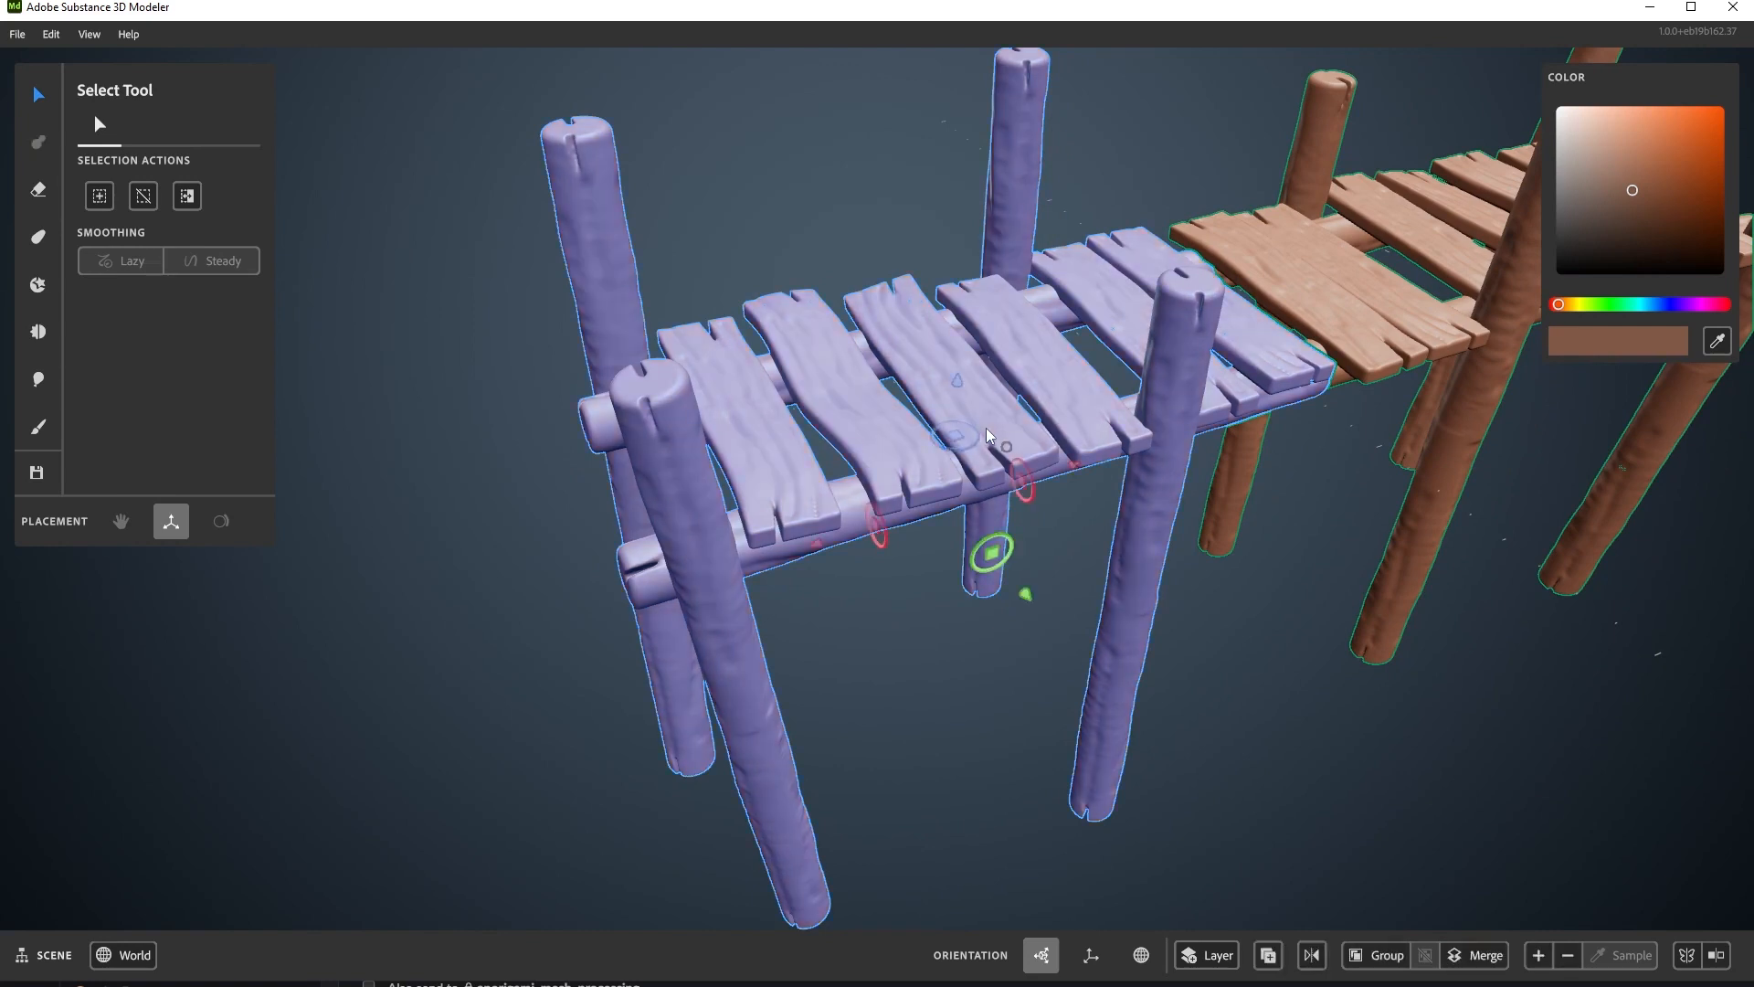
pyautogui.rightClick(988, 434)
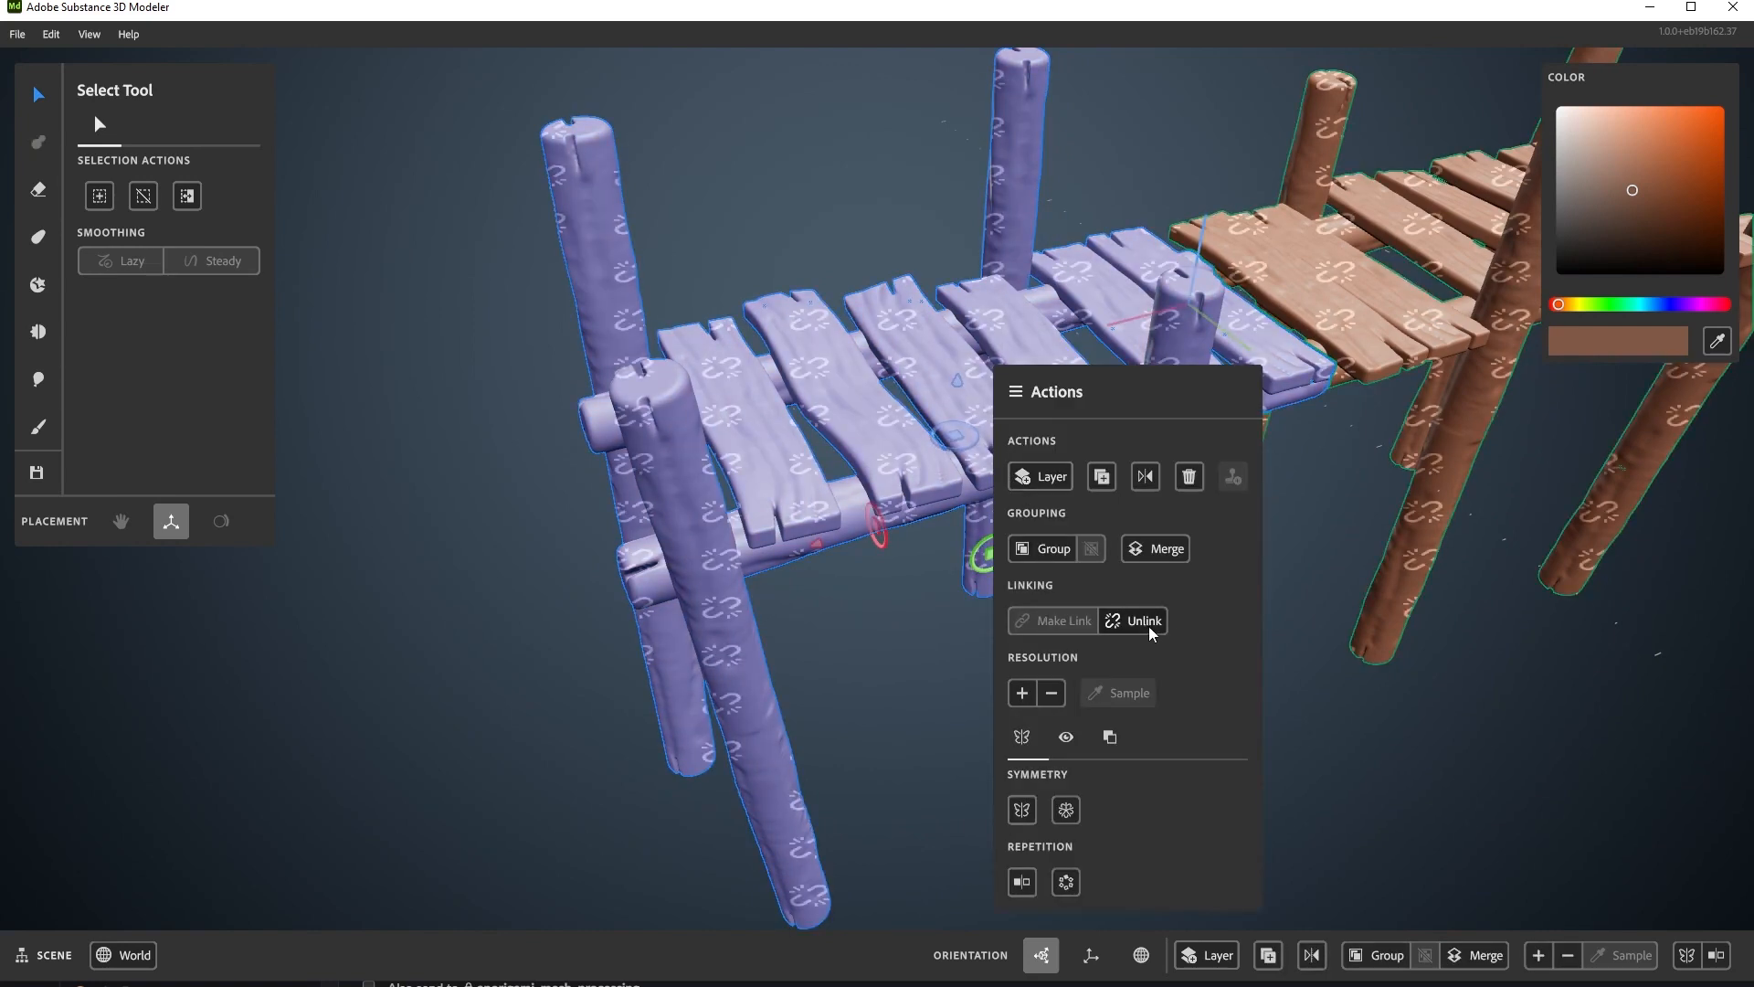
pyautogui.click(1139, 622)
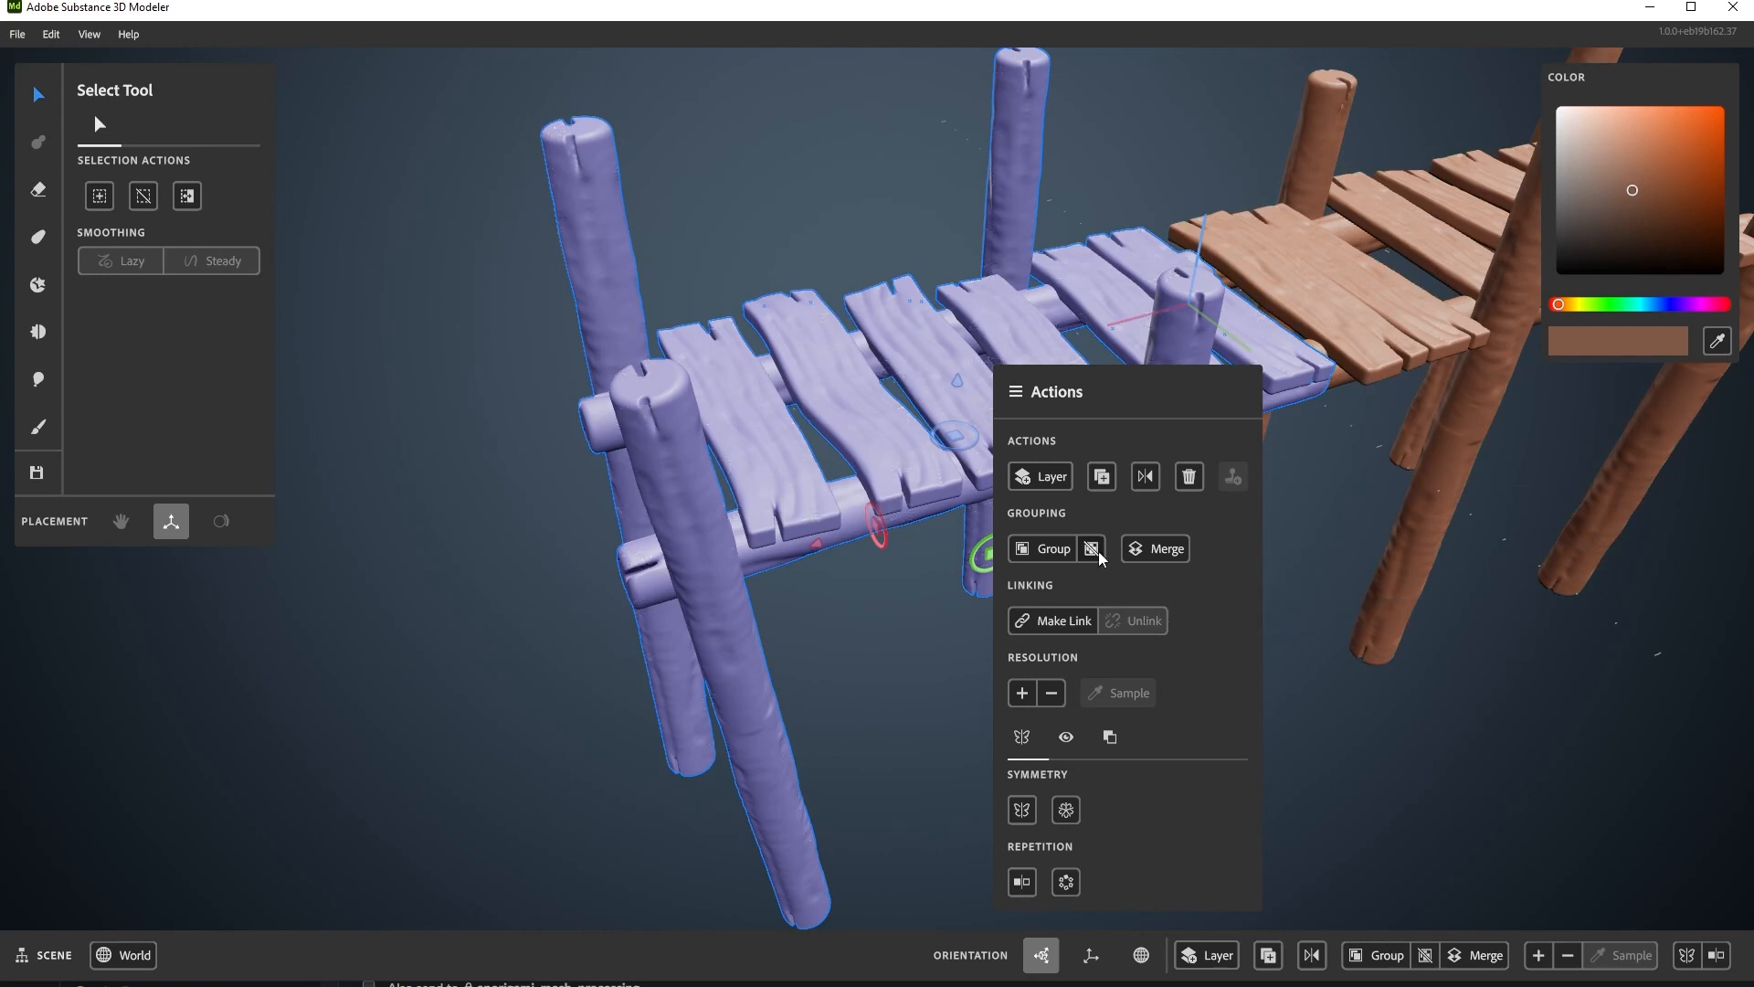
pyautogui.moveTo(1170, 659)
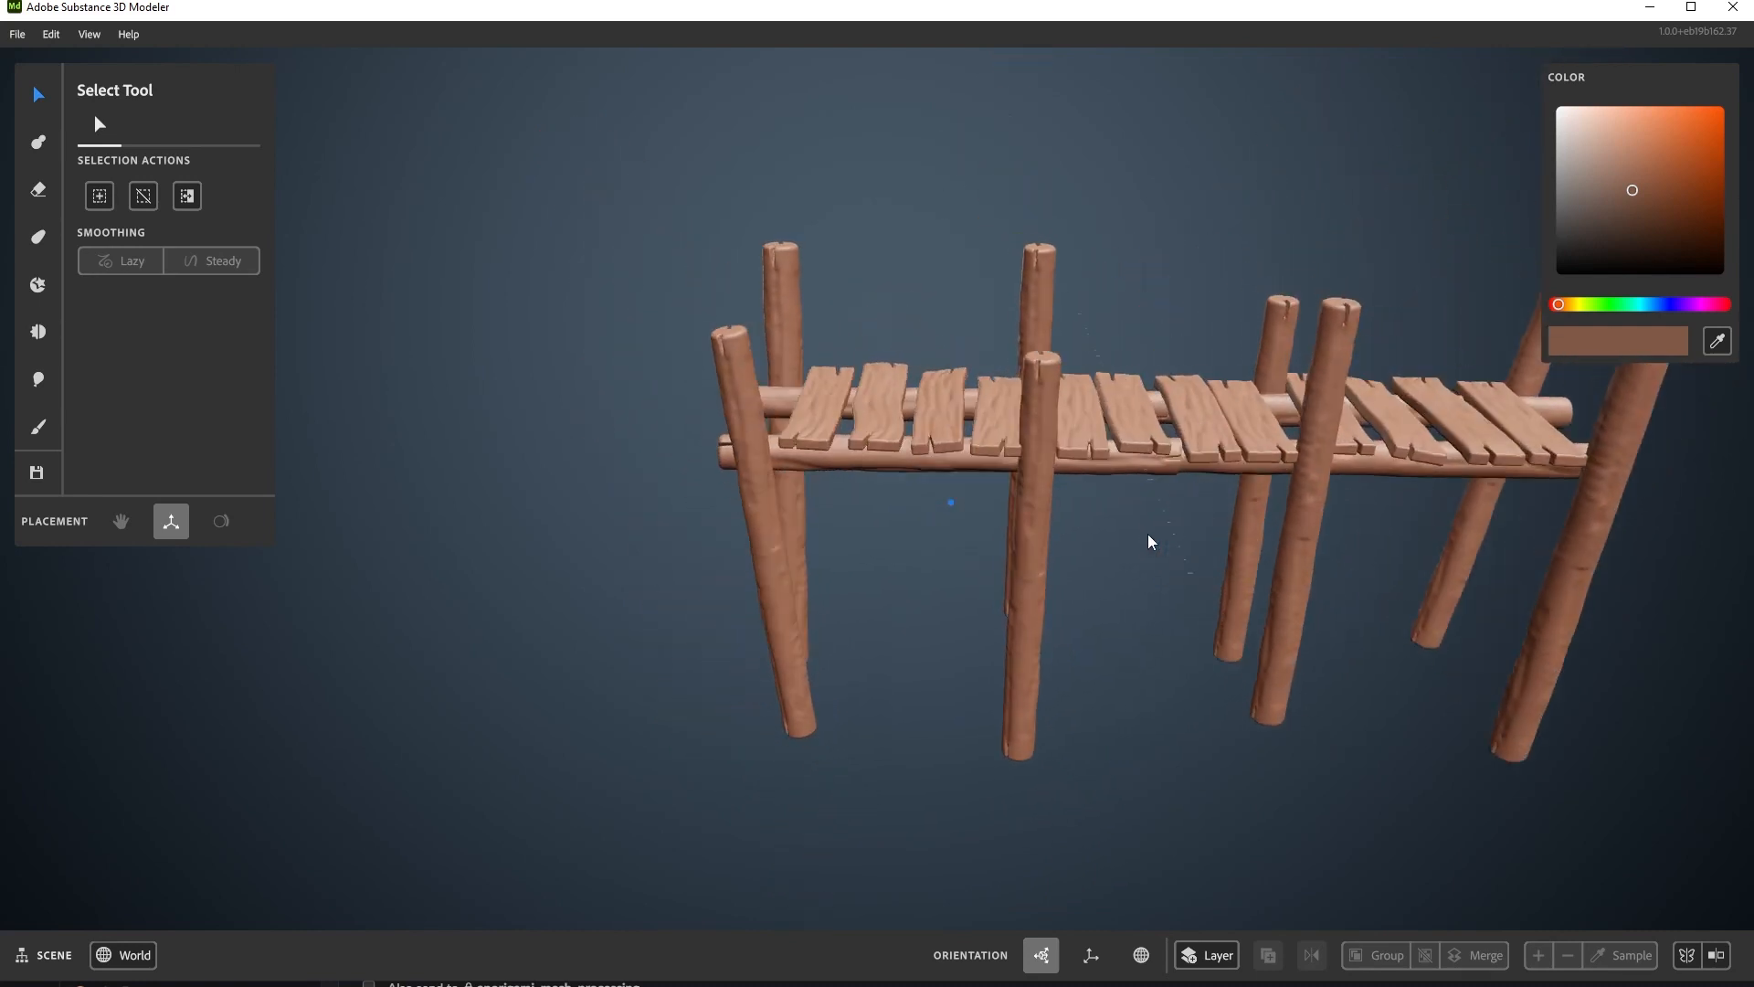
pyautogui.moveTo(1152, 543); pyautogui.dragTo(1062, 577)
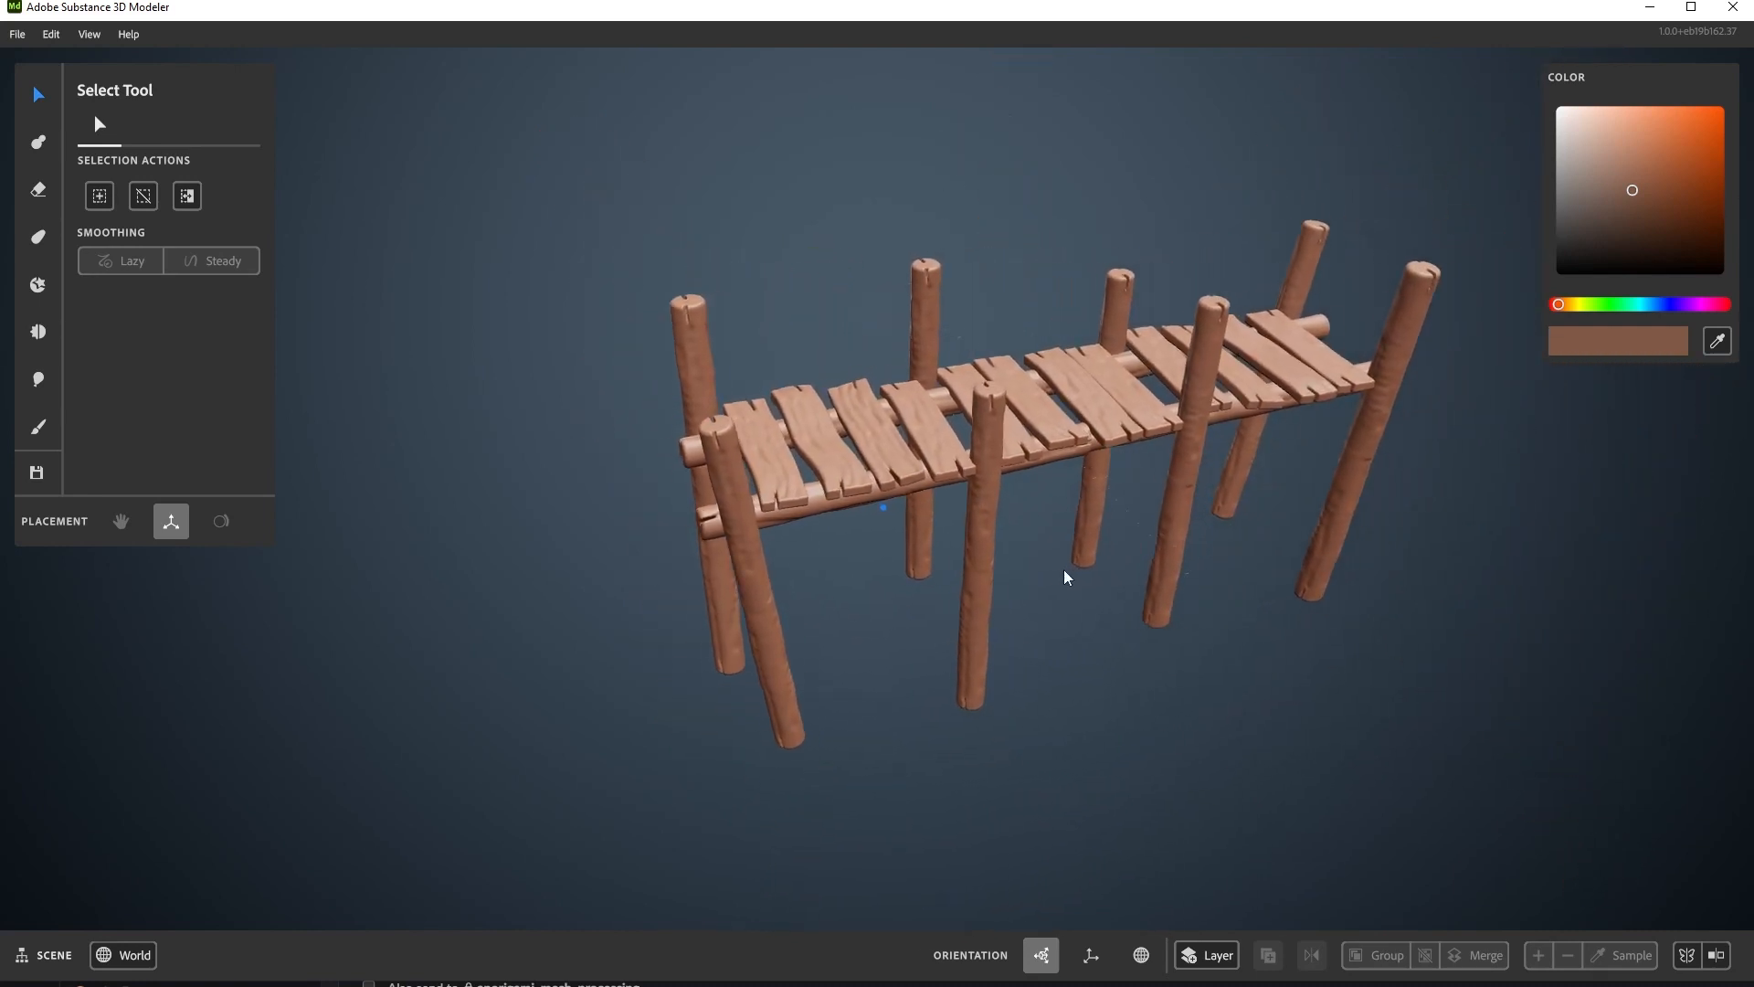